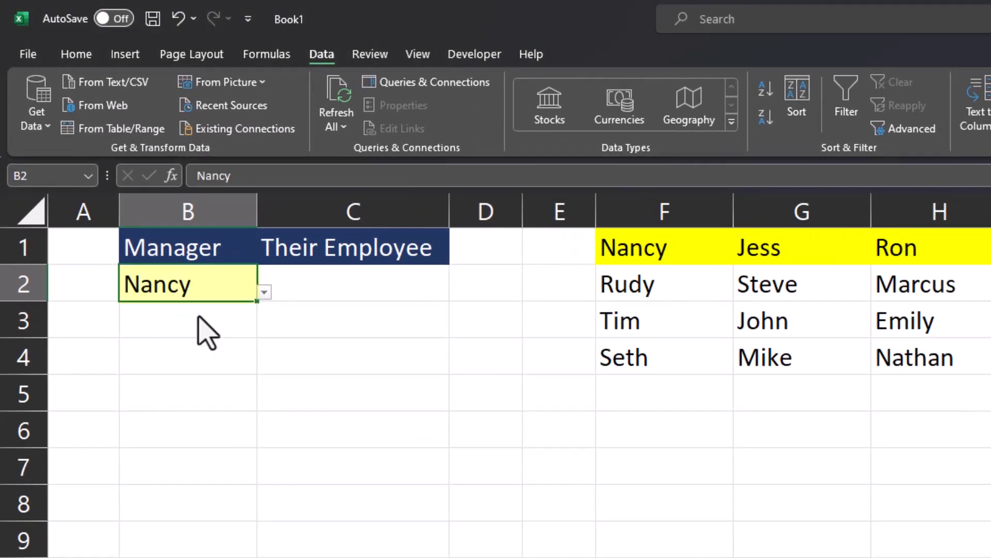
Step: Switch to the Book2 window holding the Dependent List headers and manager table
click(353, 283)
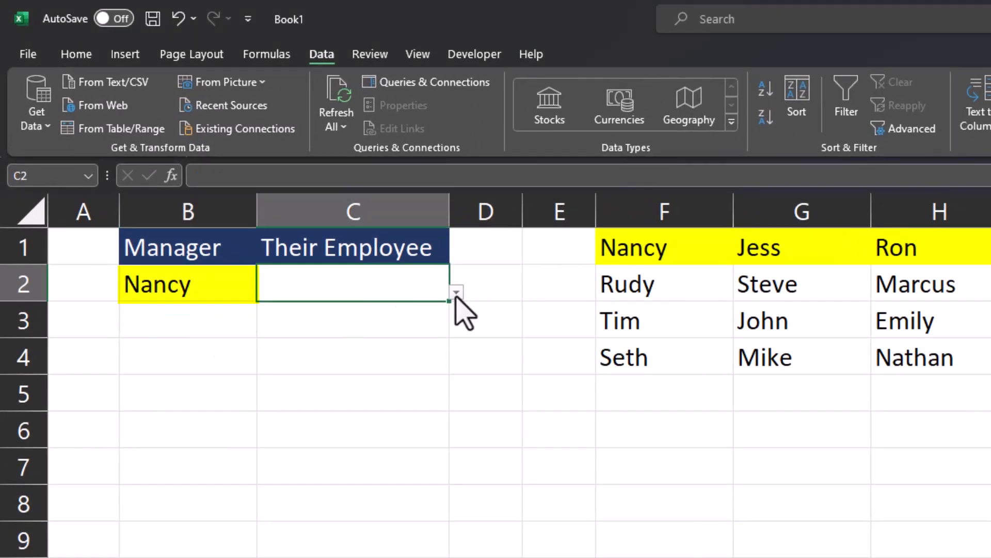
click(456, 293)
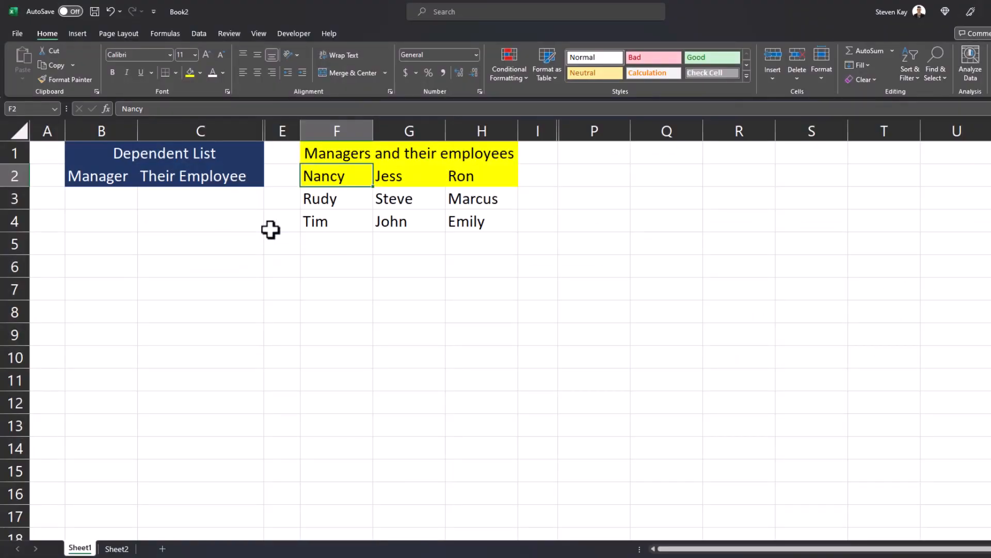
Step: Define the range F2:H2 (Nancy, Jess, Ron) as the name 'managers'
drag(336, 176, 409, 176)
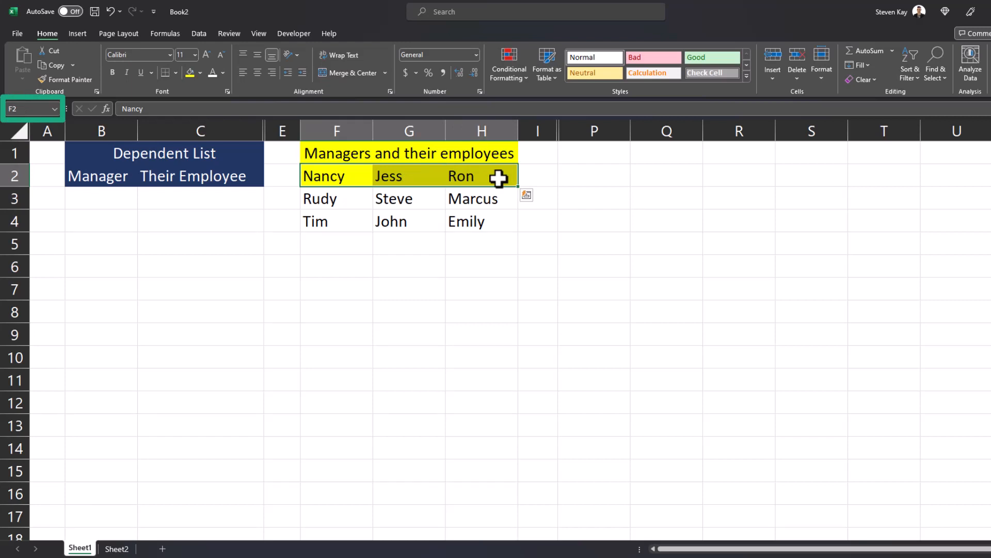
key(Ctrl+F3)
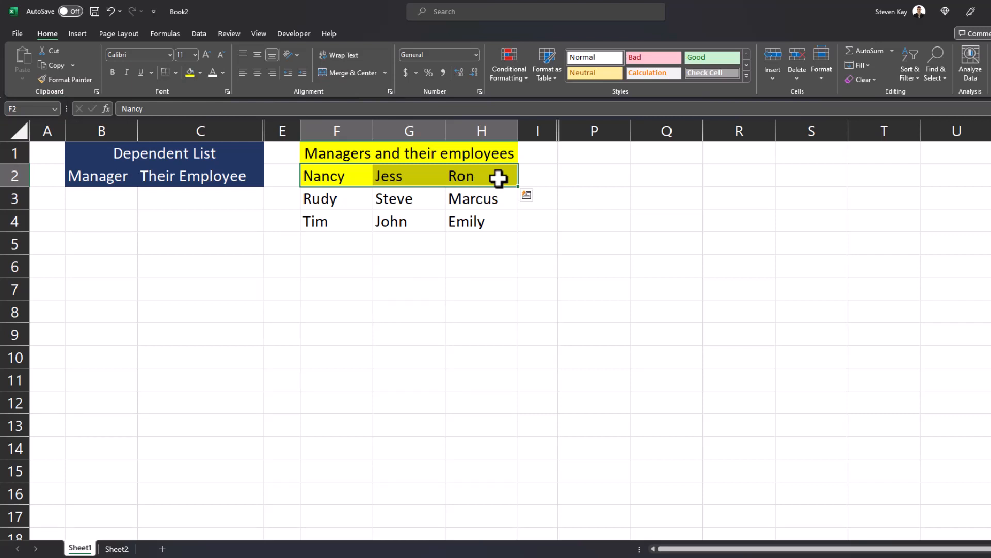
right_click(494, 176)
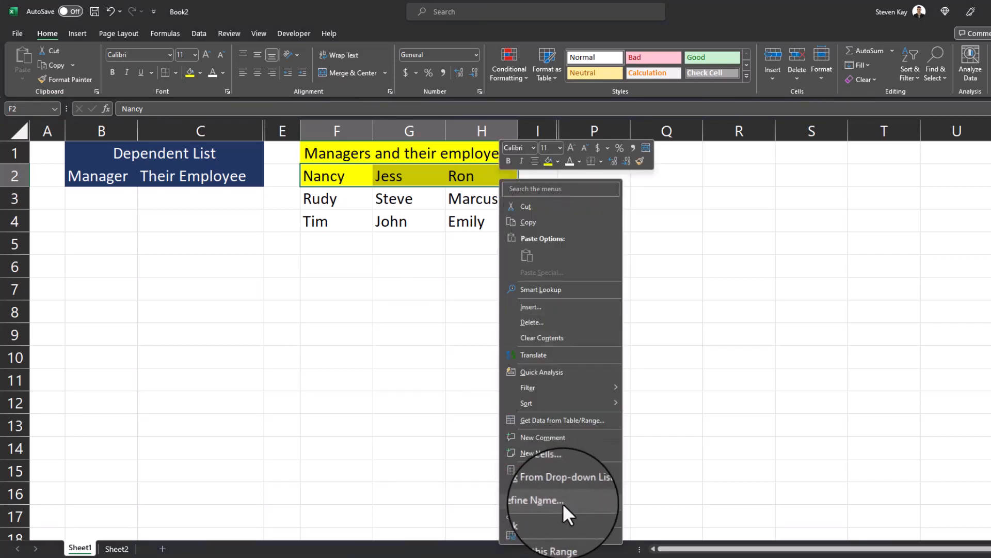
click(539, 500)
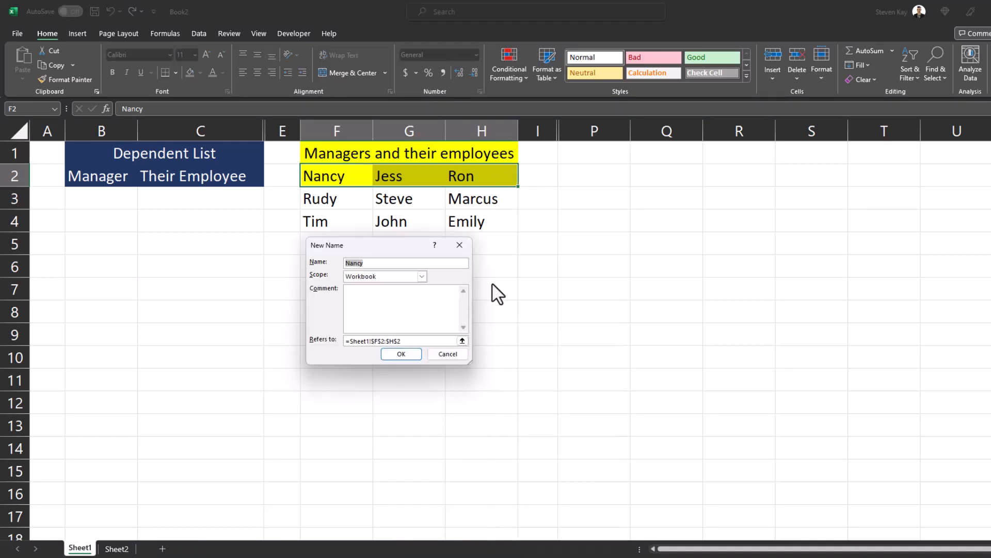
text(managers)
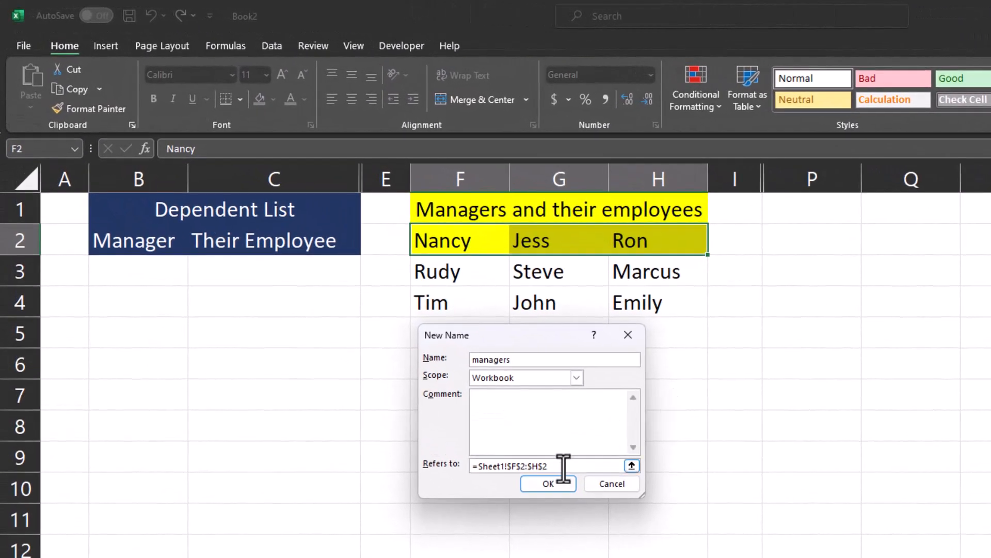
click(548, 483)
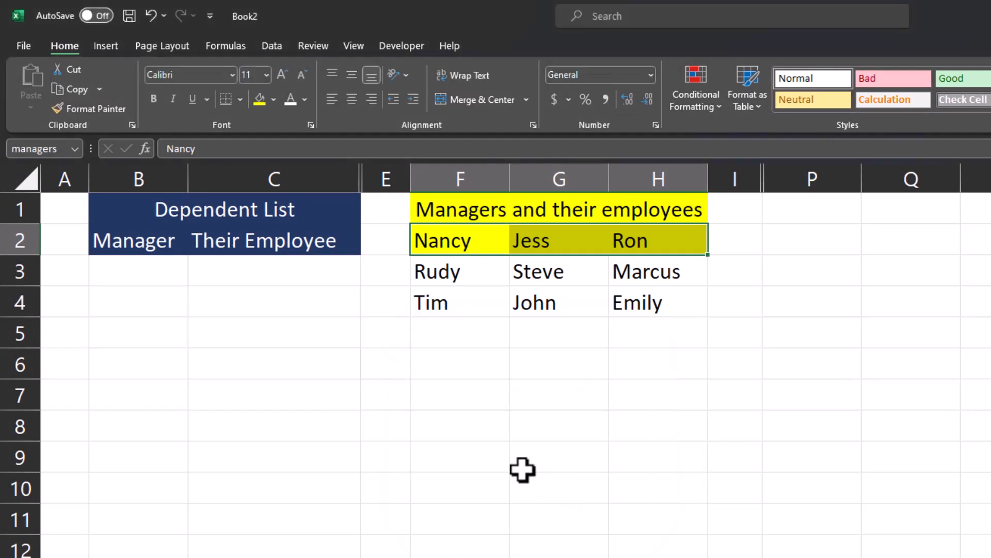
mouse_move(164, 273)
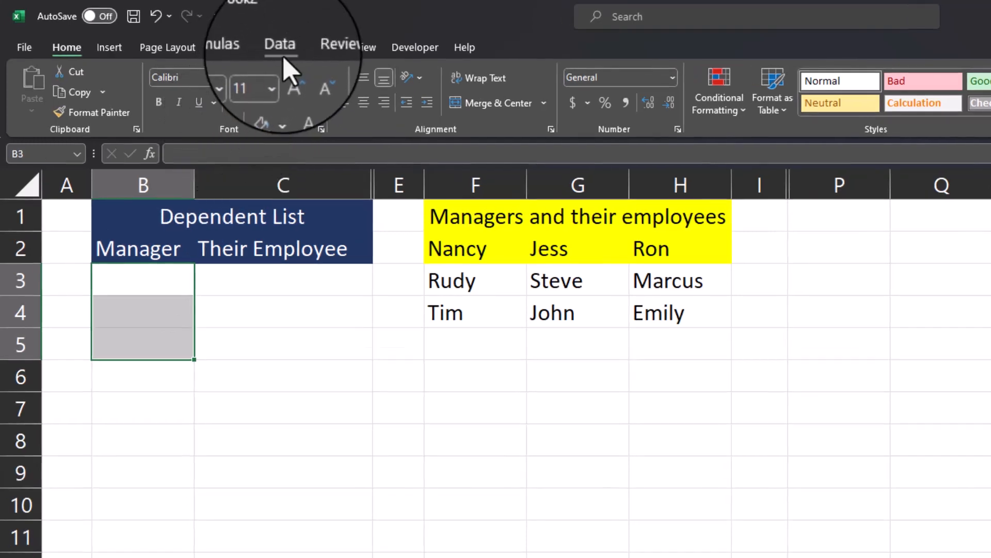
Step: Validate Manager cells B3:B5 as a List sourced from =managers and check B3's choices
click(279, 44)
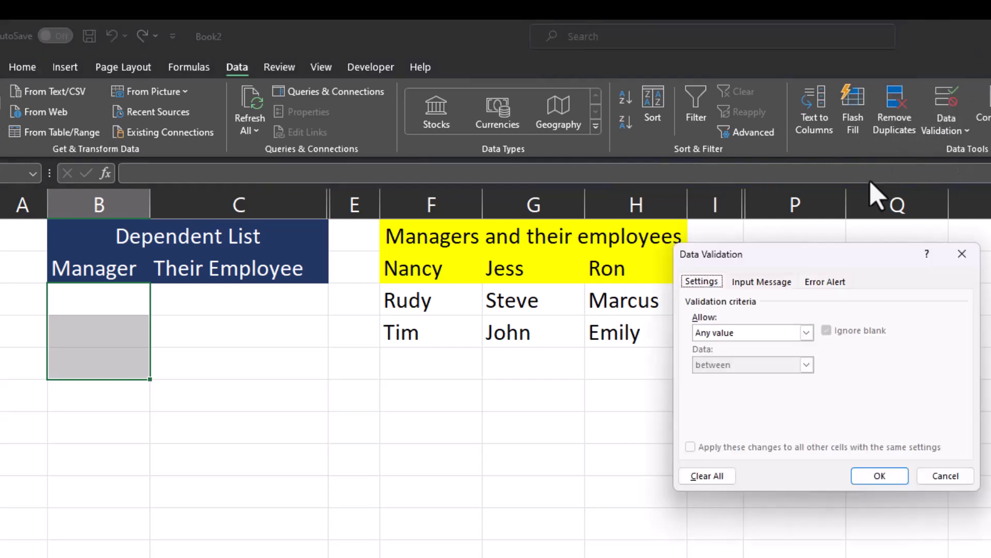
click(805, 333)
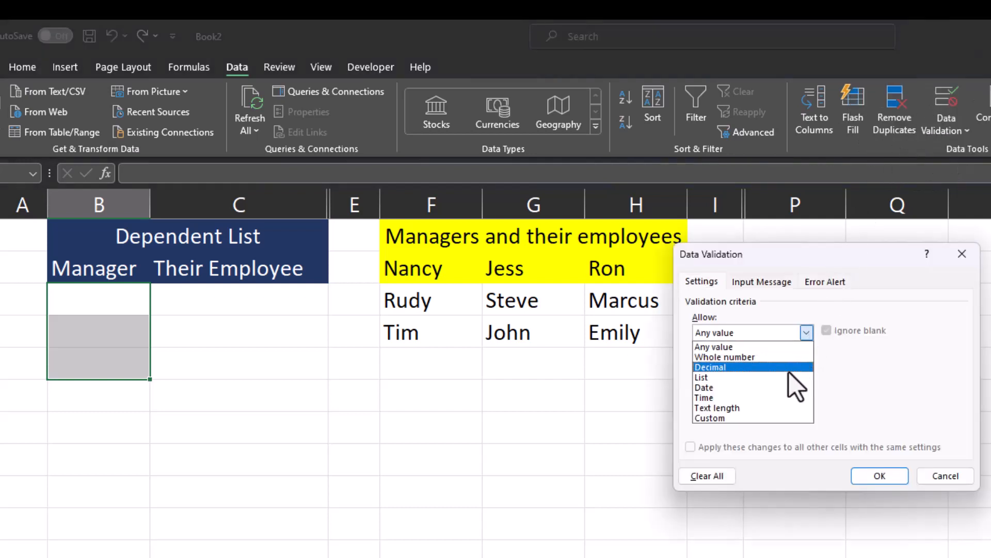
click(702, 377)
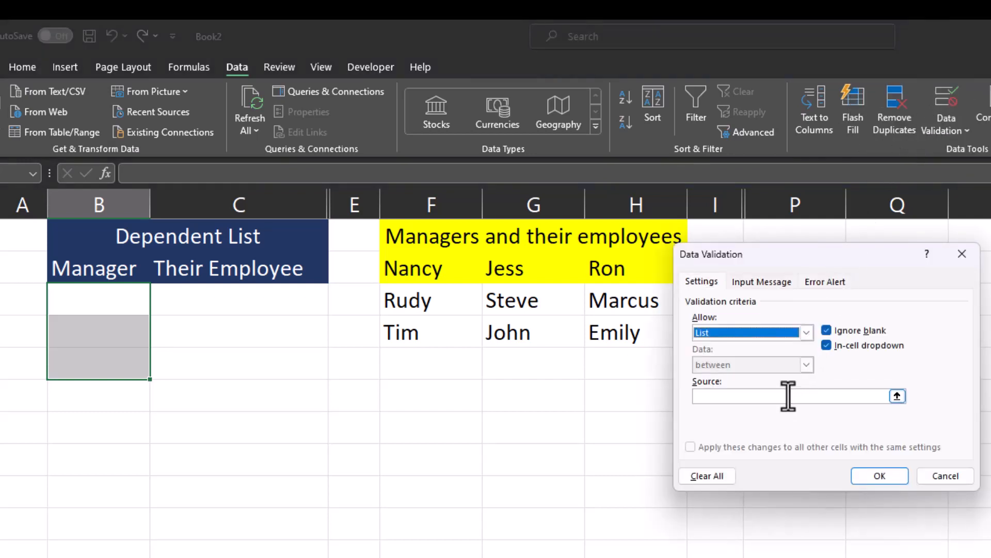
text(=m)
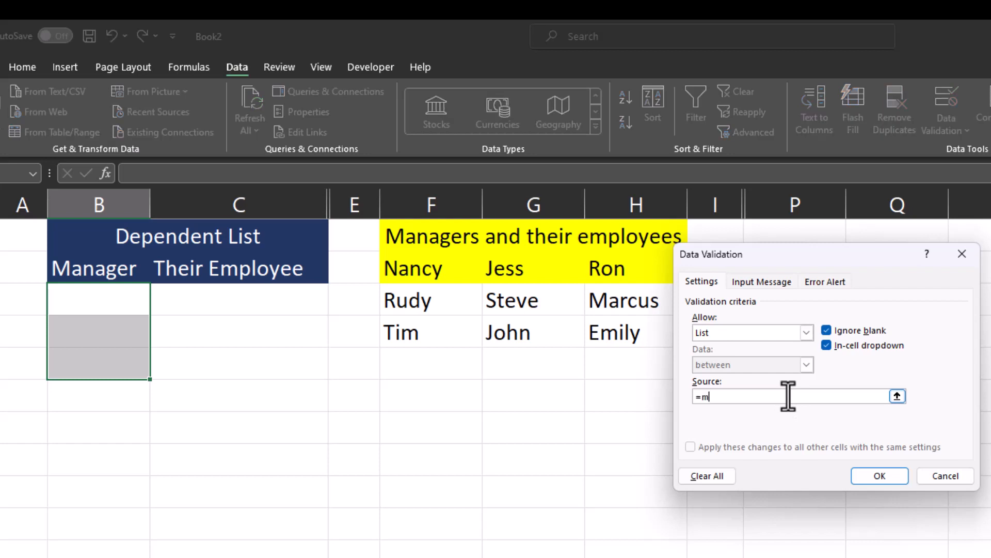
text(anagers)
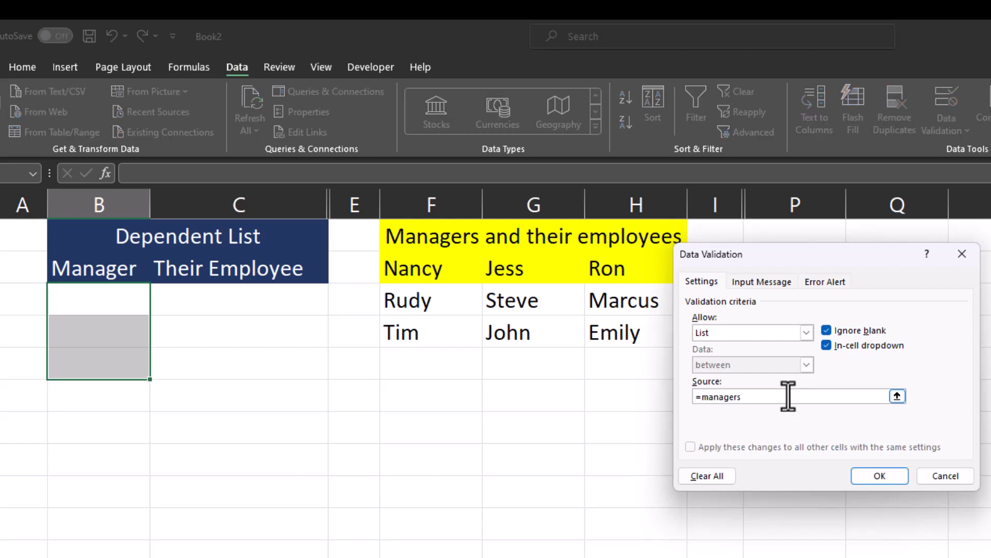
click(880, 475)
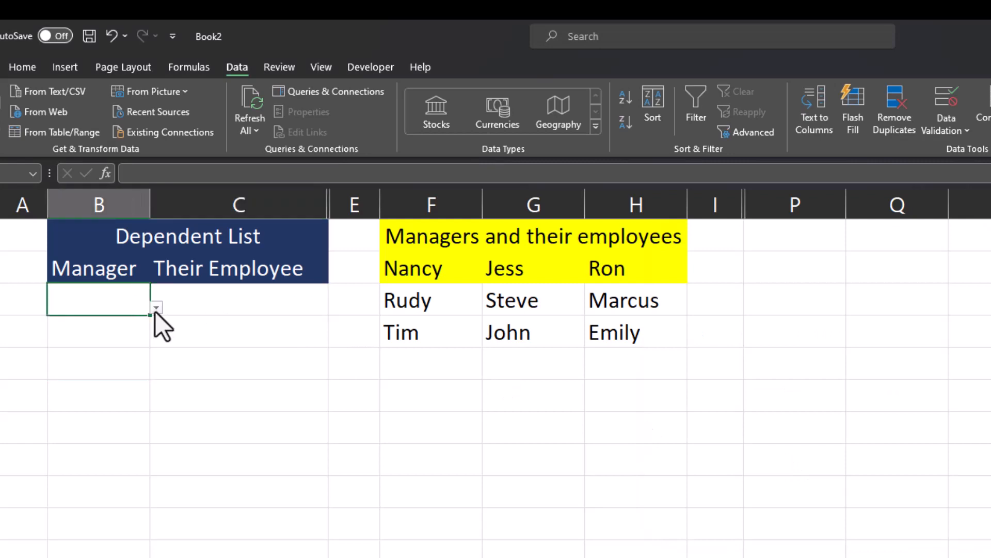
click(155, 308)
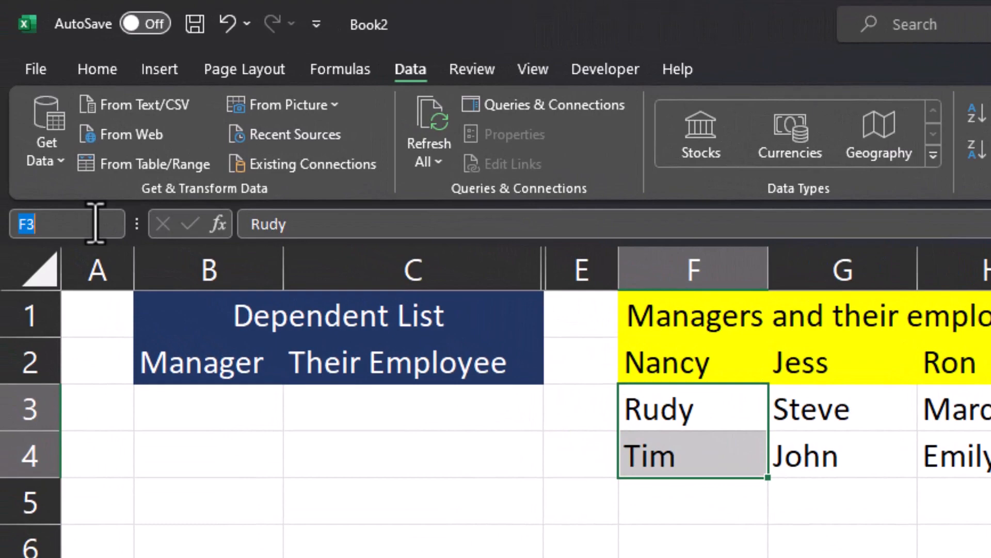
Step: Name the range F3:F4 (Rudy, Tim) 'Nancy' via the Name Box
text(Nancy)
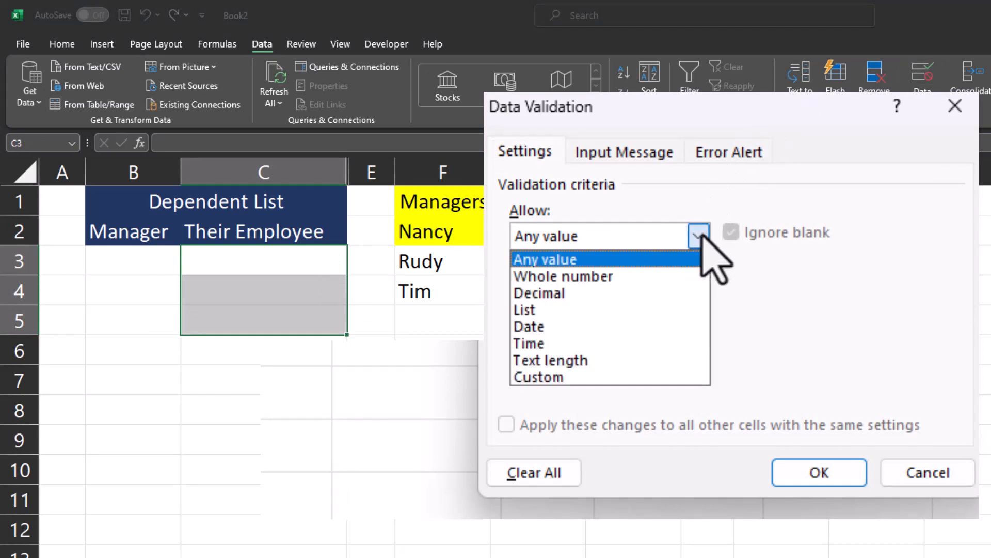
Step: Validate Their Employee cells C3:C5 as a List sourced from =INDIRECT($B3)
click(523, 310)
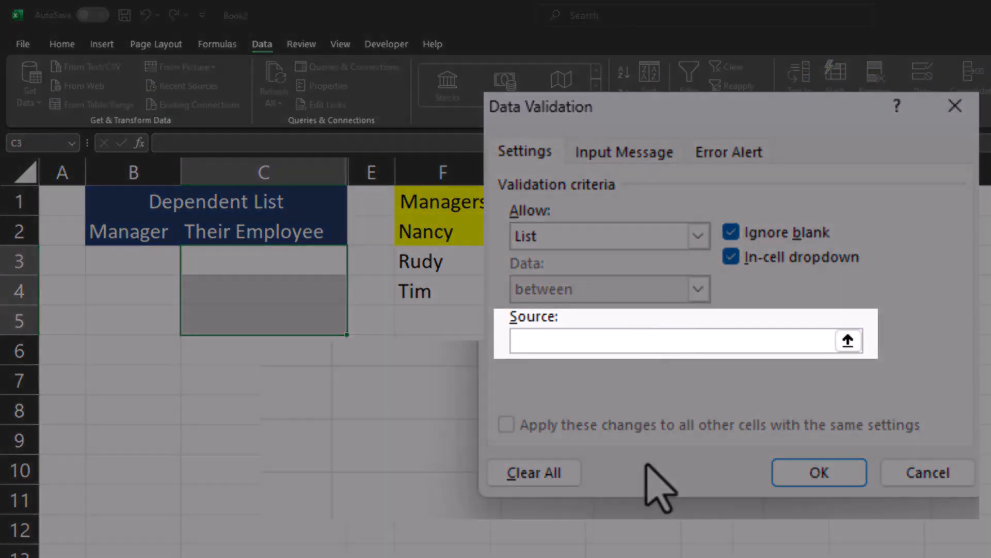
text(=INDIRE)
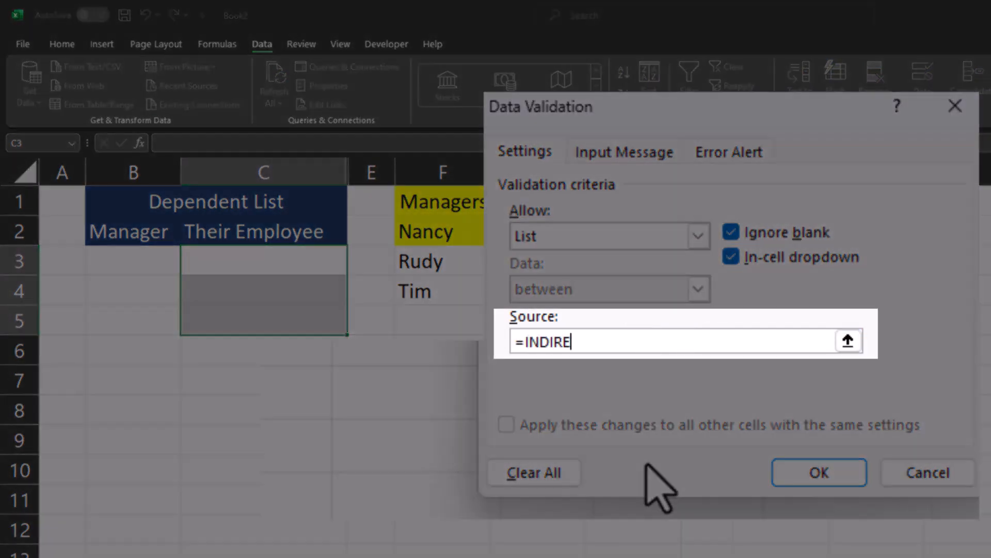
text(CT()
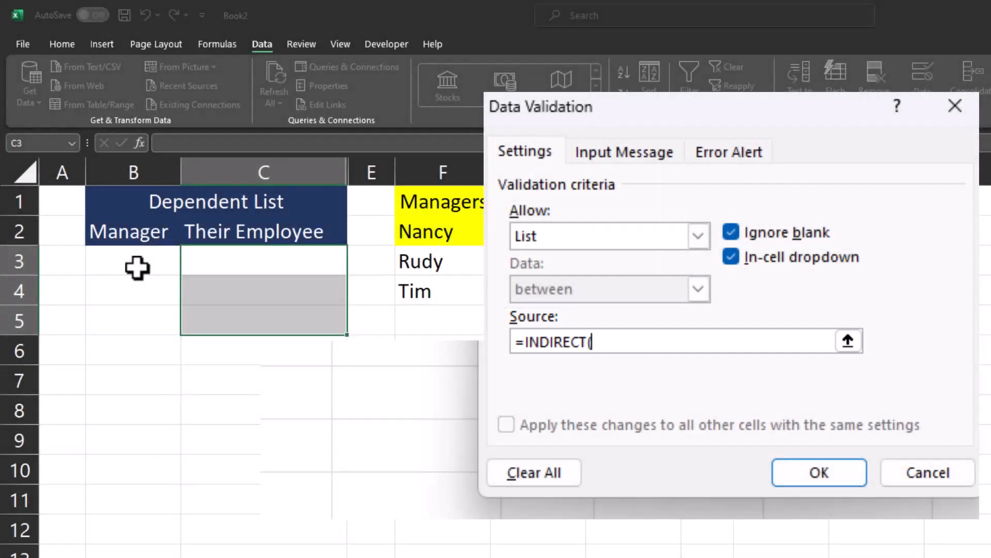
click(133, 261)
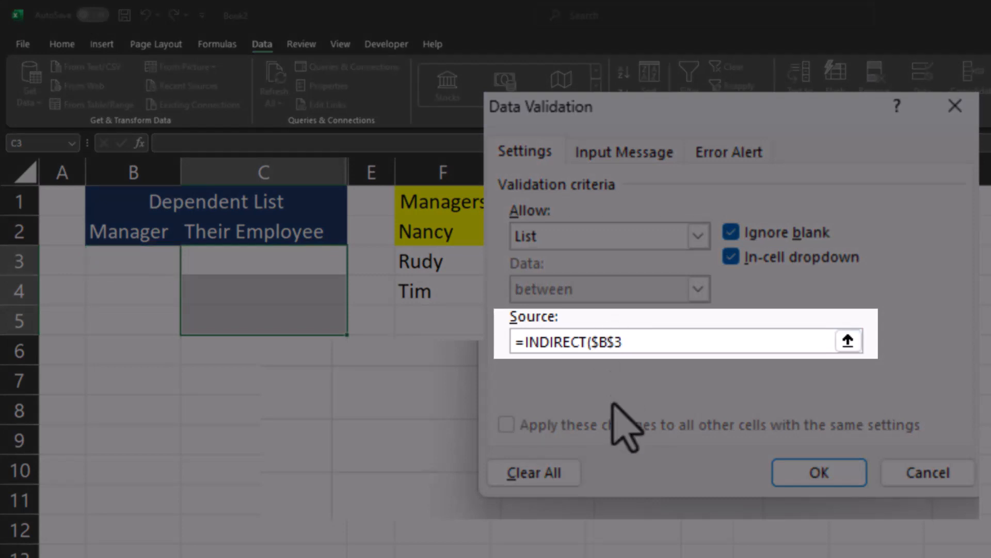
key(Backspace)
text())
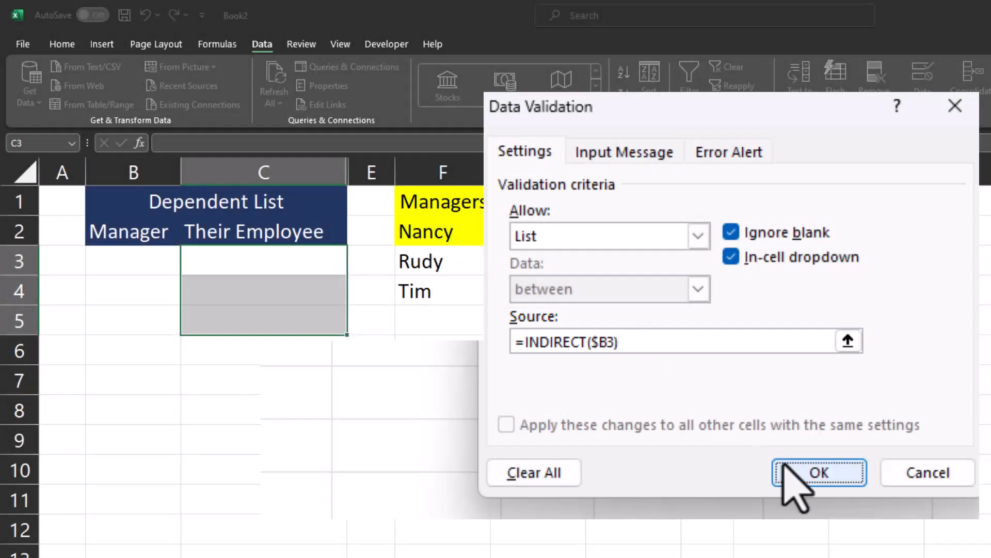
click(818, 473)
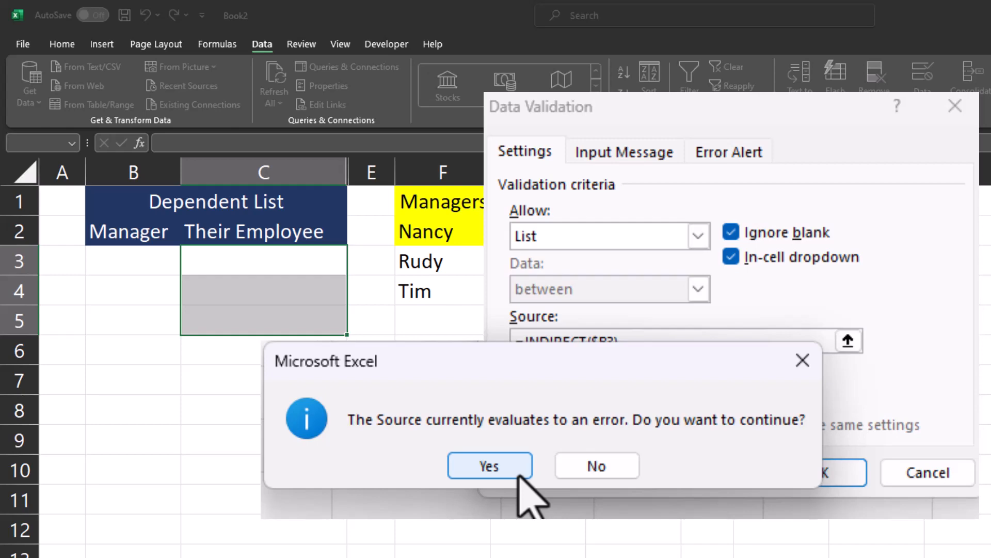
Step: Accept the error warning, choose Jess as manager in B3 and view her employees in C3
click(490, 464)
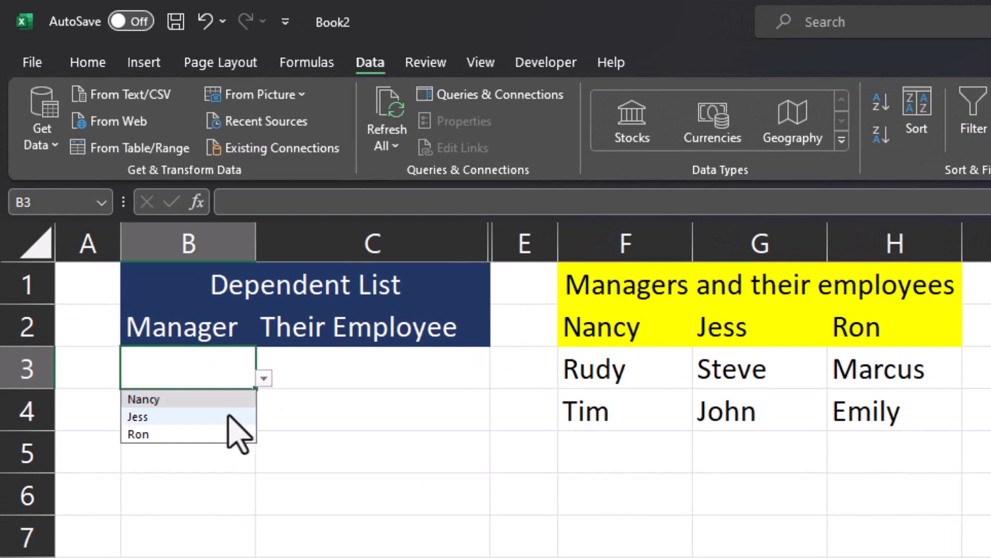
click(137, 416)
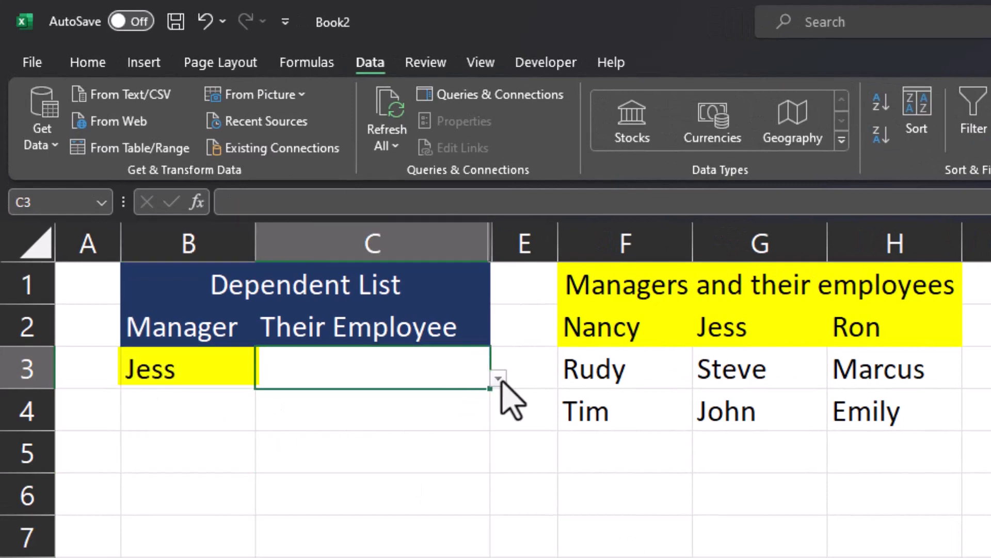
click(499, 378)
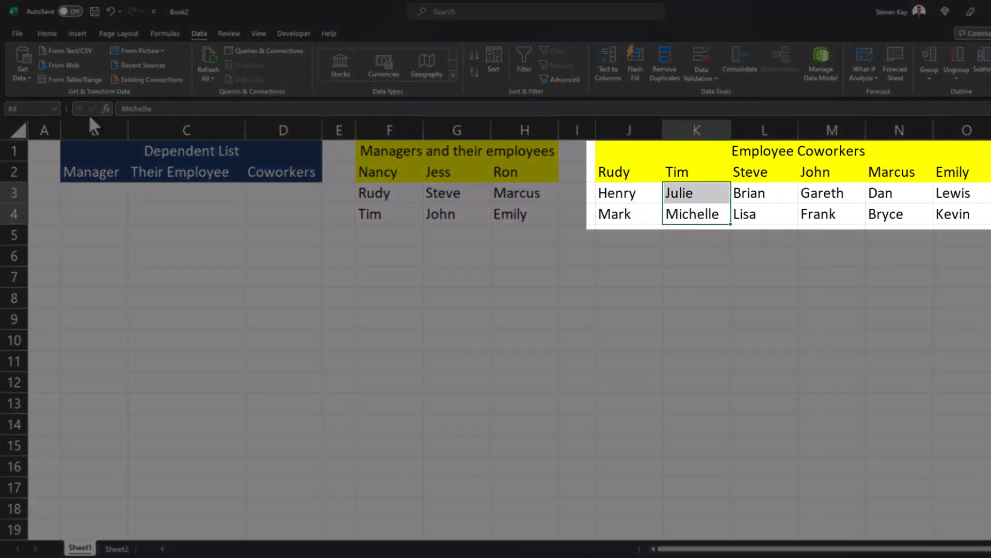
Step: Name each coworker pair after its employee (Tim, John, Emily) in the Employee Coworkers table
click(764, 192)
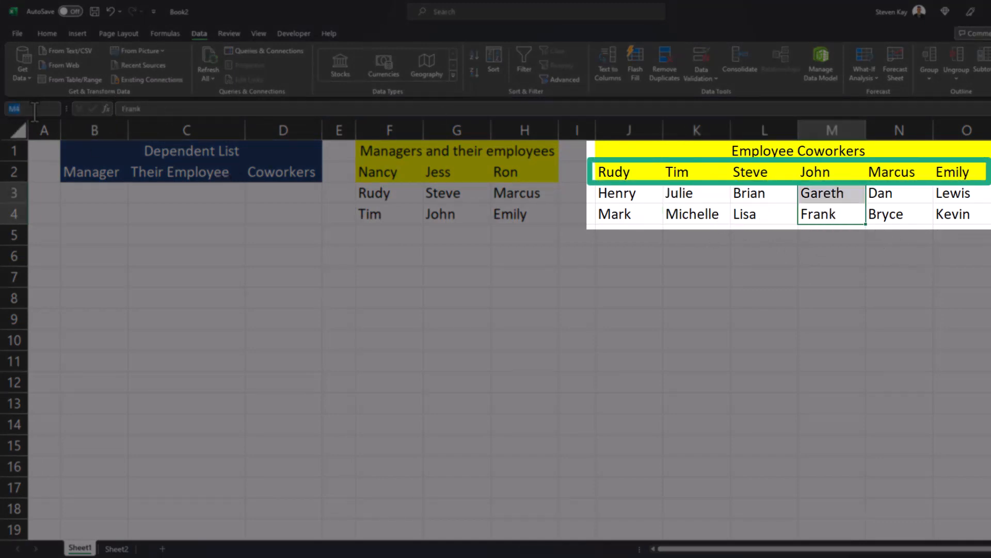
click(898, 214)
text(Emily)
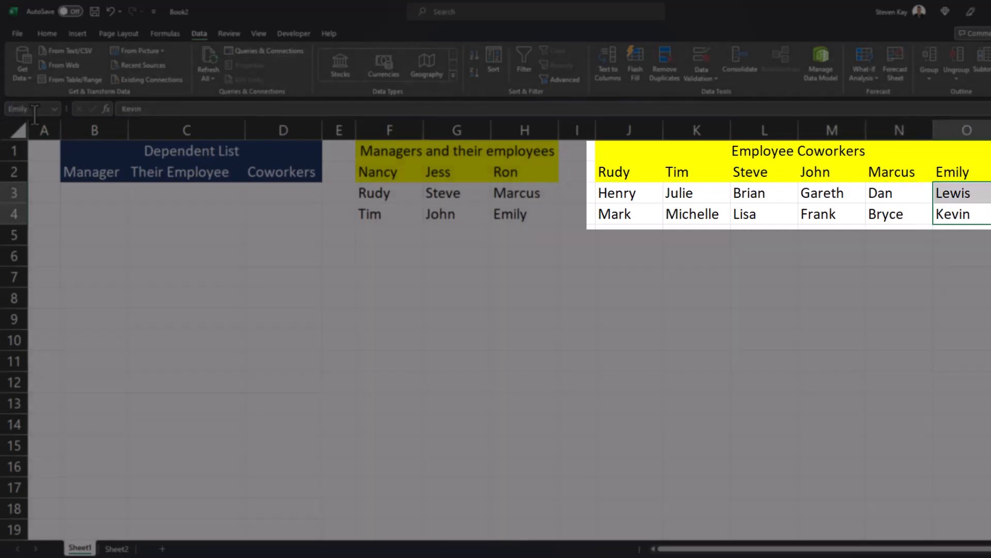
click(283, 277)
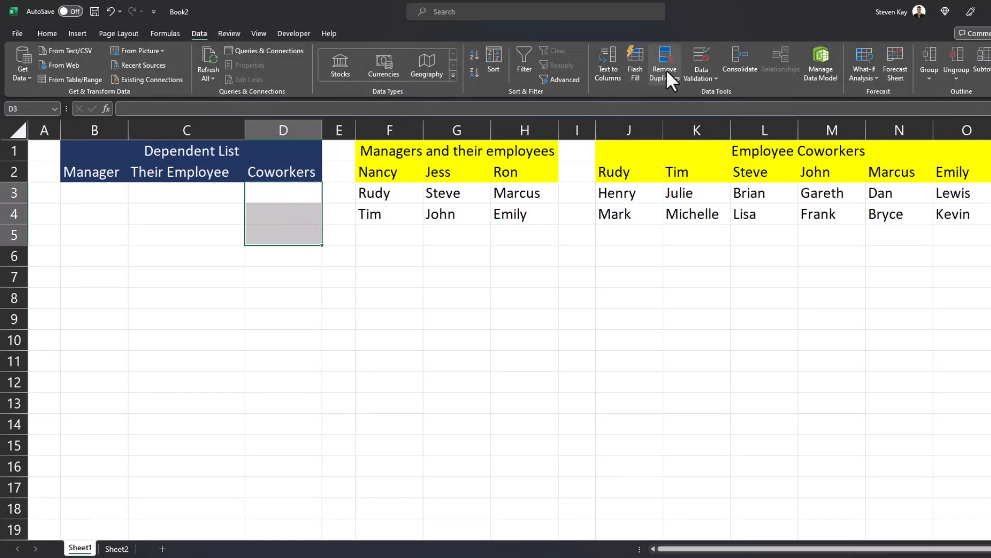
Step: Validate the Coworkers cells as a List sourced from =INDIRECT($C3)
click(700, 62)
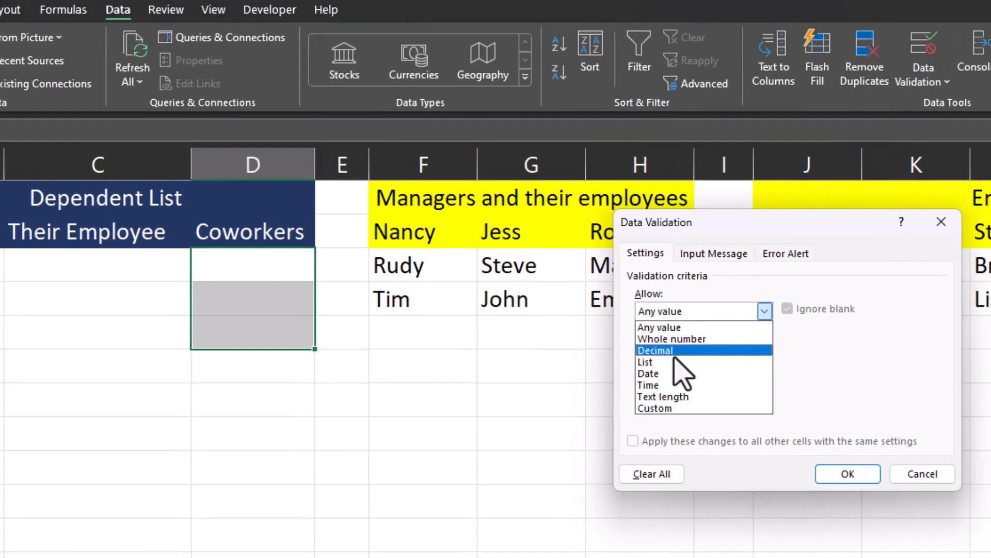
click(644, 363)
text(=INDIRECT($C3))
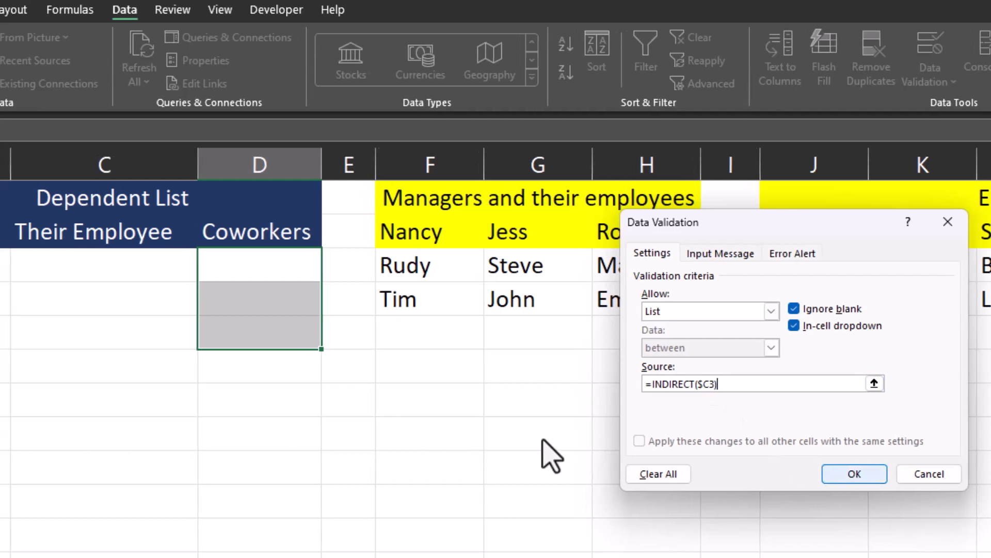
click(855, 473)
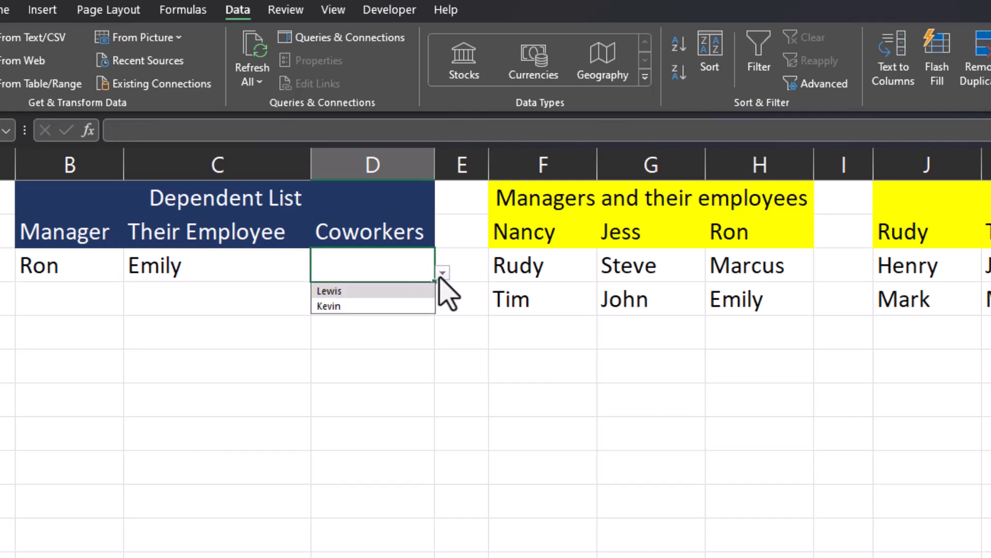
mouse_move(448, 316)
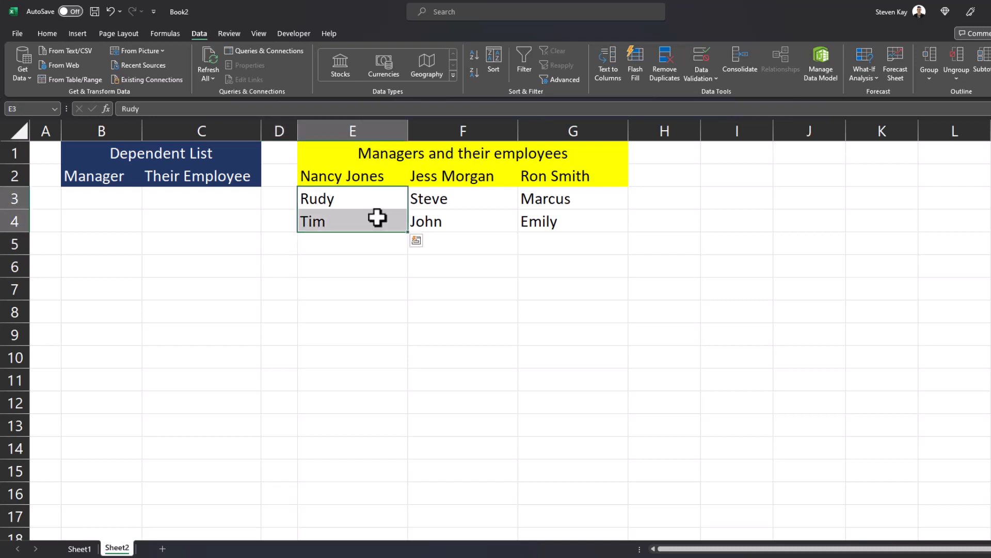
Step: Name E3:E4 'NancyJones' via Define Name and F3:F4 'JessMorgan' via the Name Box
right_click(353, 219)
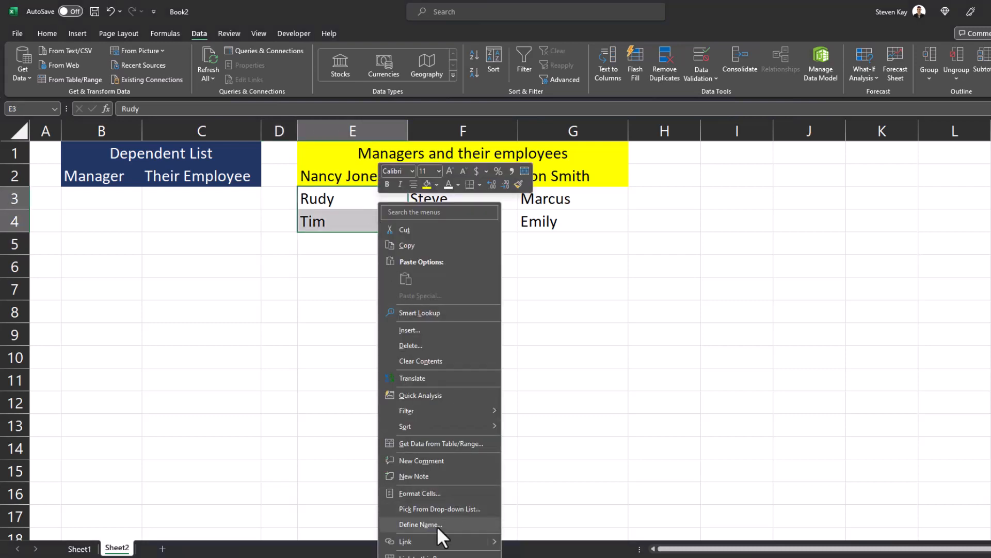
click(420, 524)
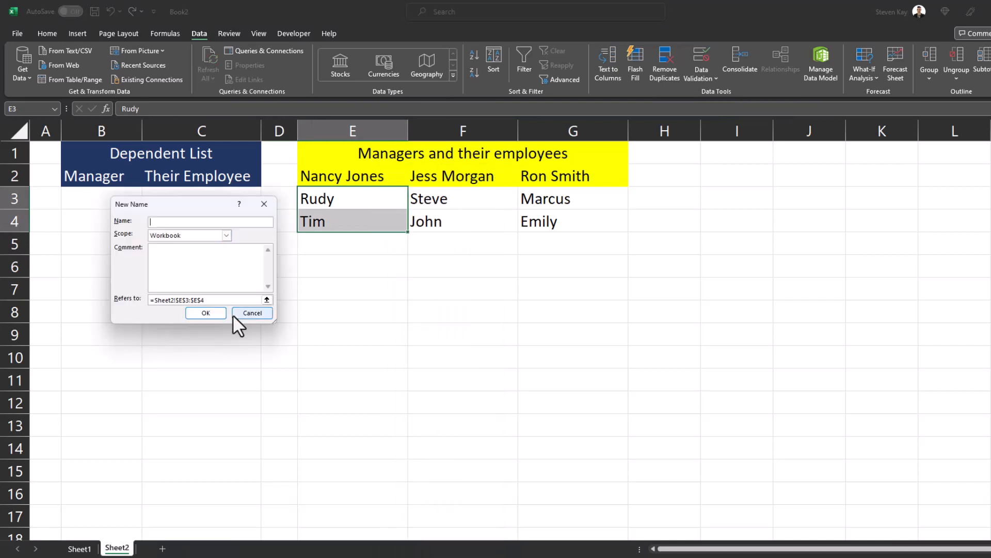
text(NancyJone)
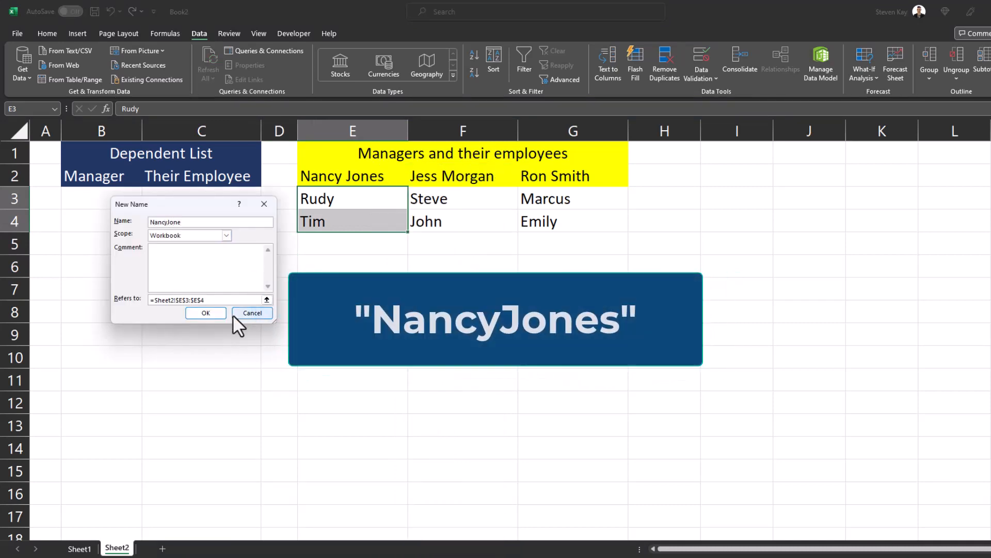
click(205, 313)
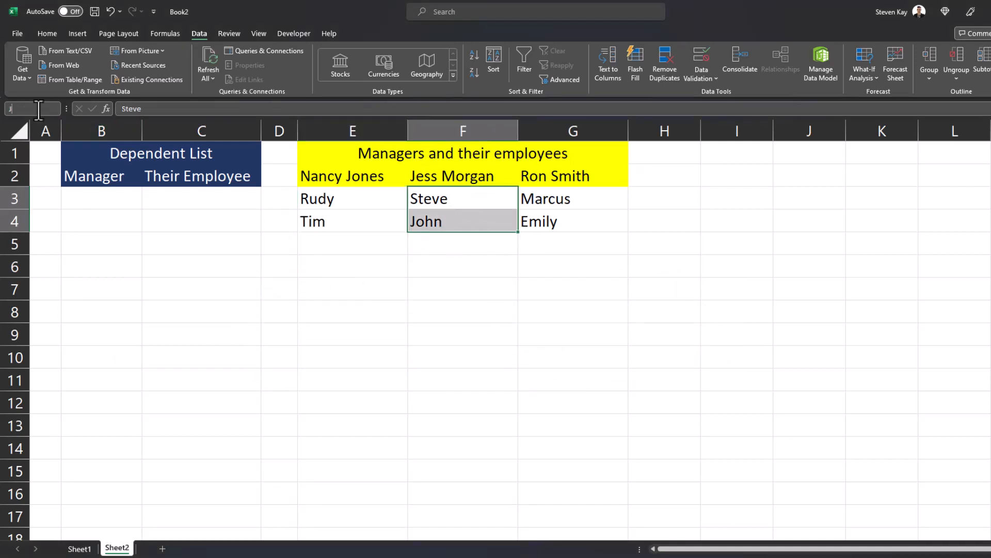
text(essMorgan)
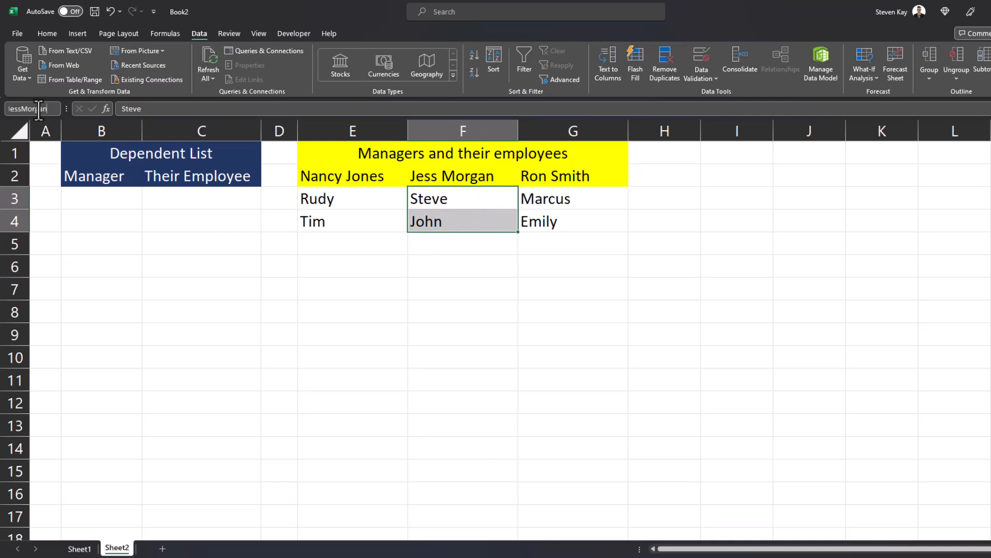
click(573, 198)
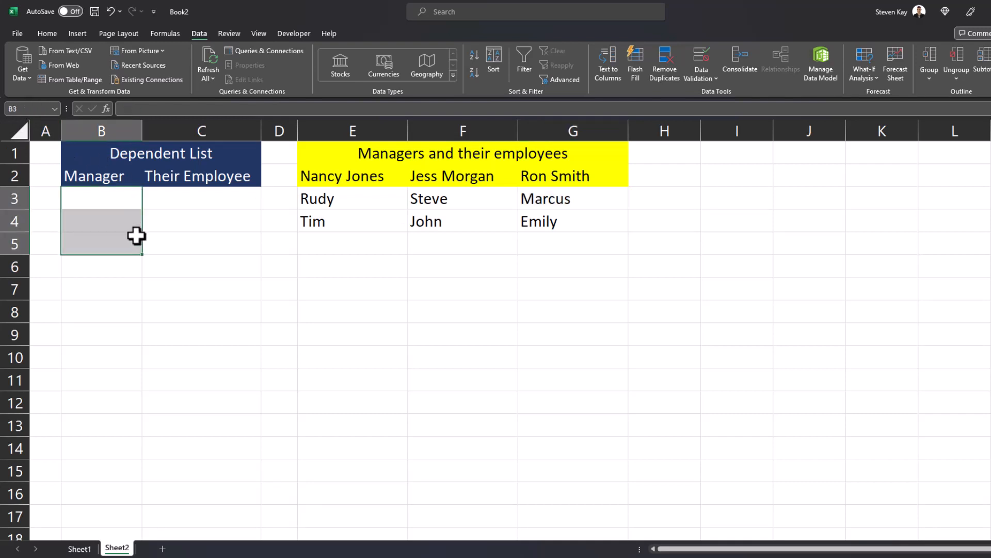
Step: Validate Sheet2's Manager cells B3:B5 as a List sourced from =multi
click(701, 59)
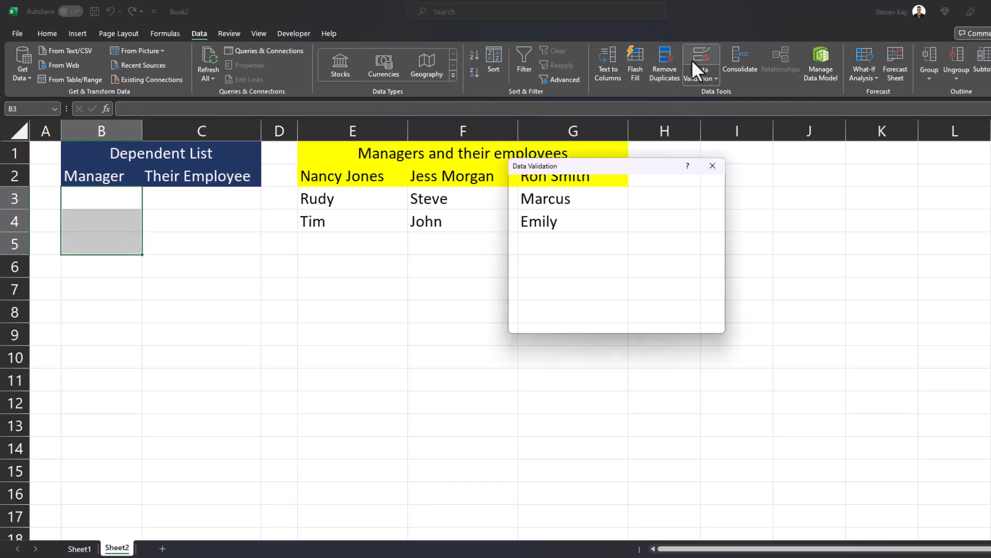
click(700, 58)
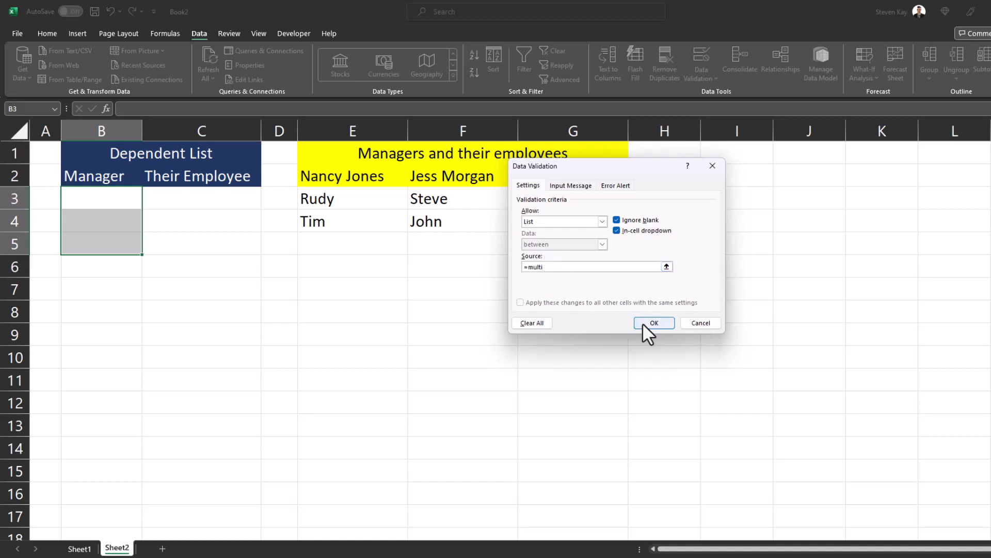
click(654, 322)
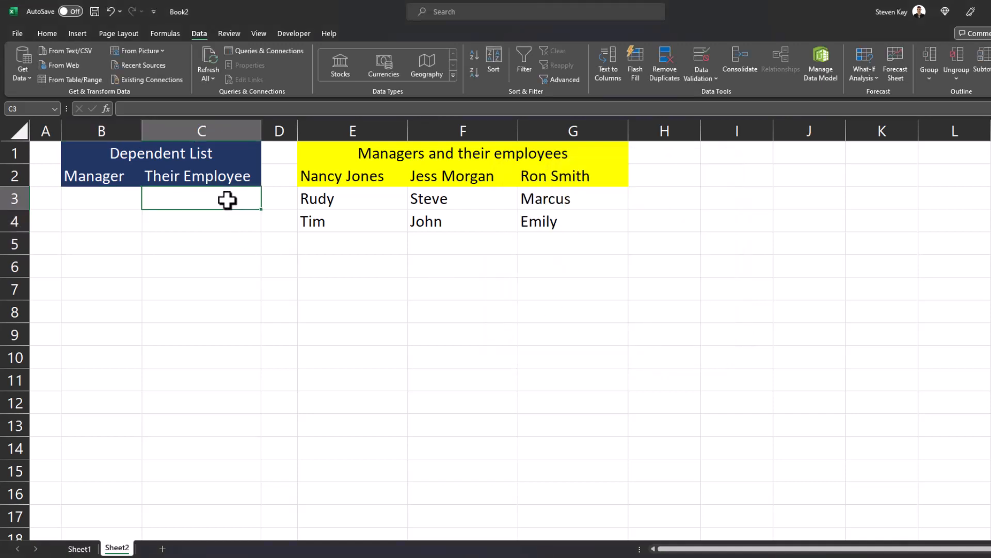
Step: Start list validation on the Their Employee cells C3:C5
drag(202, 198, 201, 244)
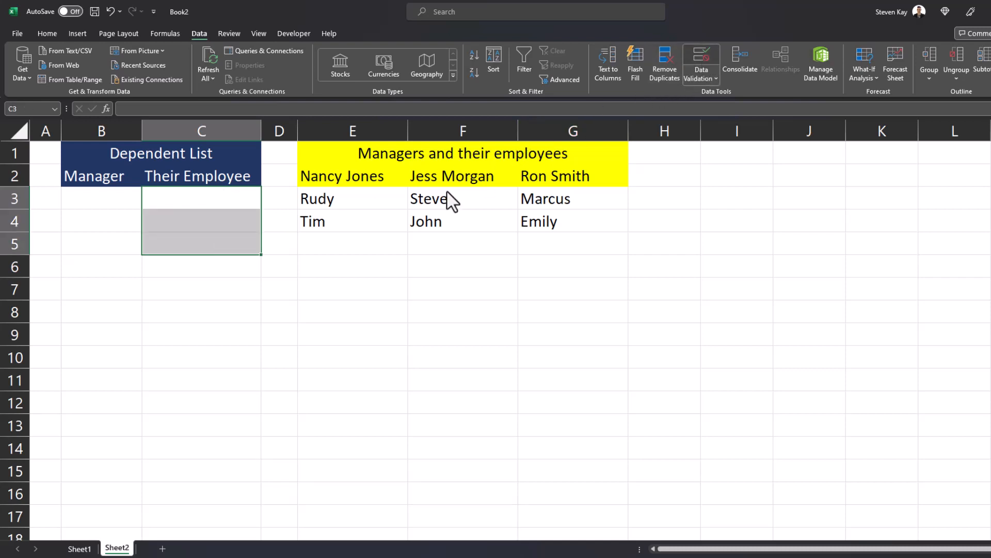
click(700, 57)
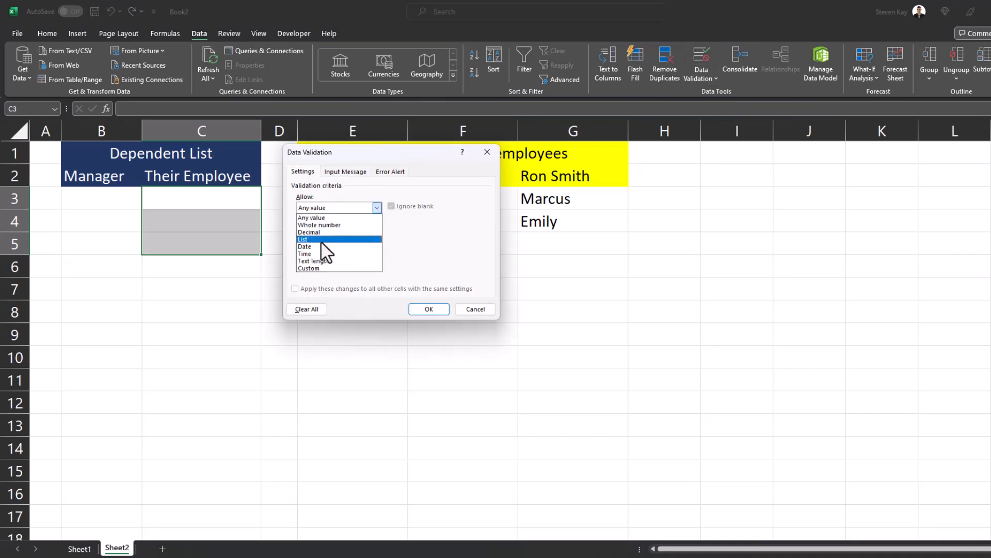
click(303, 239)
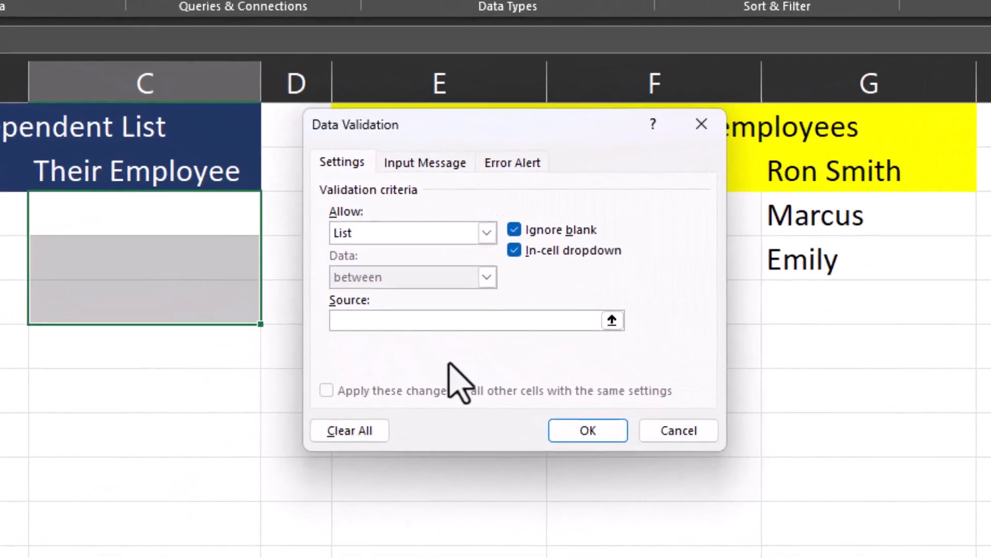
Step: Enter the source formula =INDIRECT(SUBSTITUTE(B3," ","")) to strip spaces from the manager name
text(=)
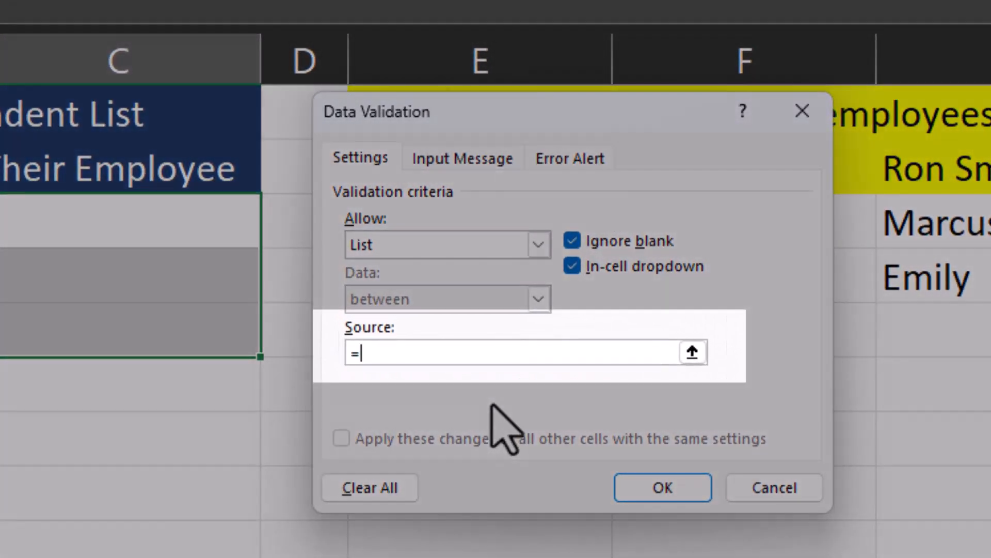
text(INDIRECT)
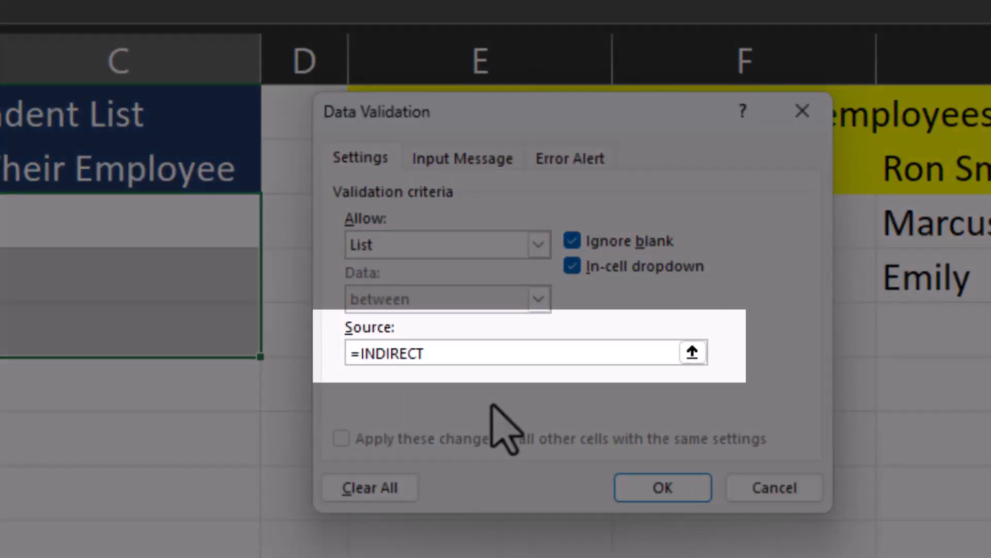
text((SUBSTITUTE)
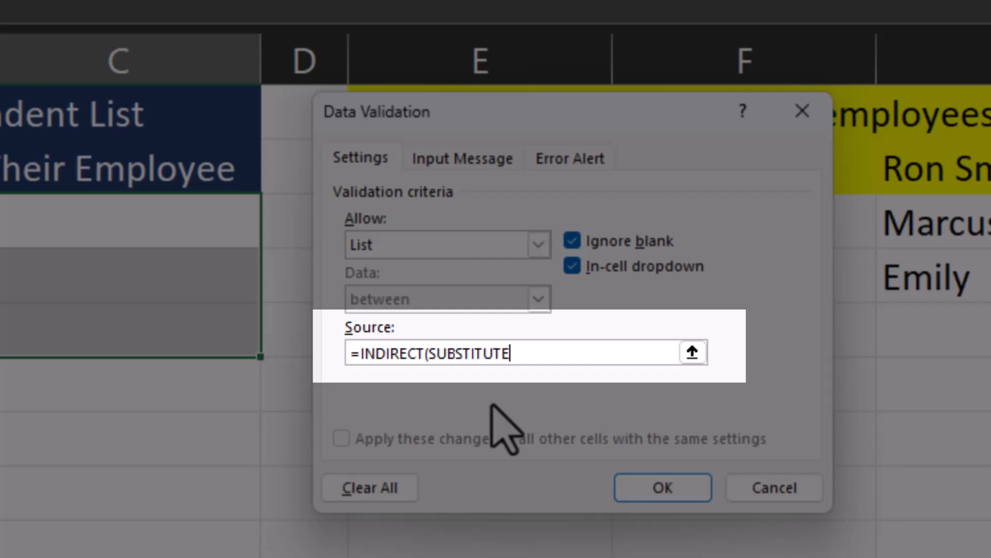
text(()
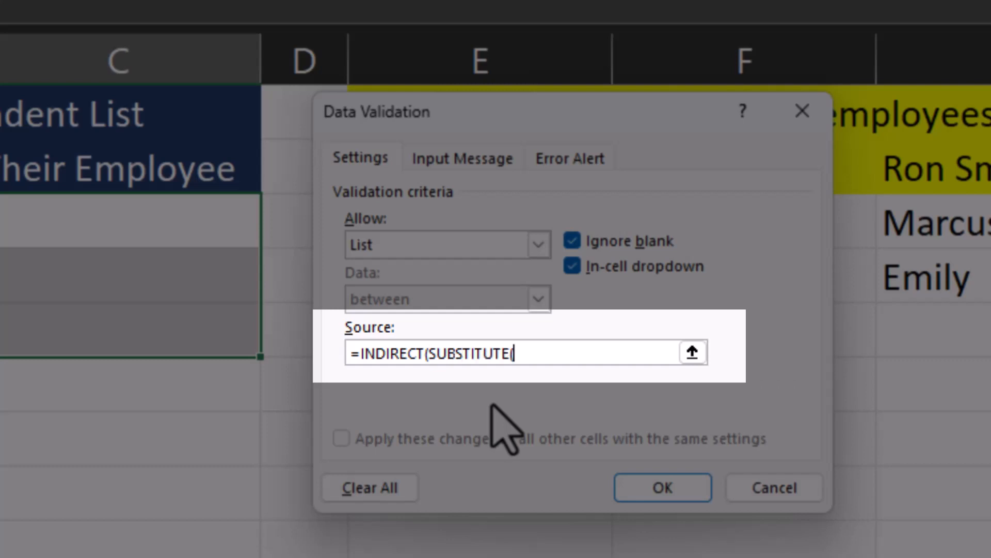
text(B3)
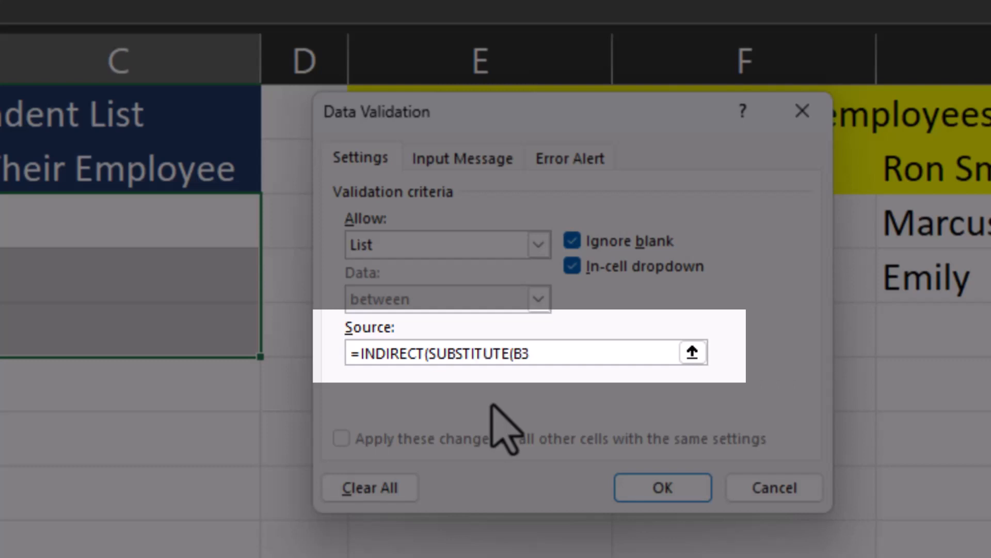
text(,")
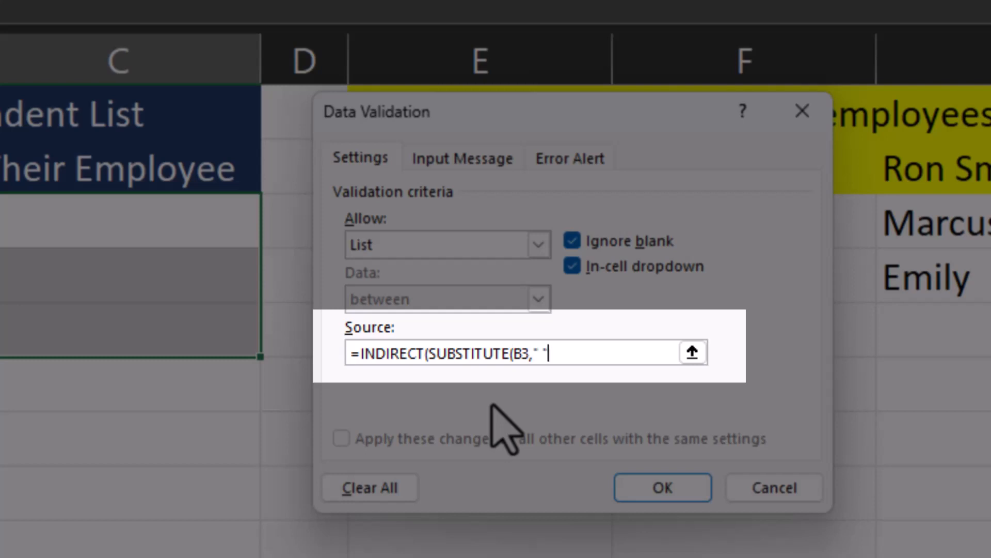
text(,)
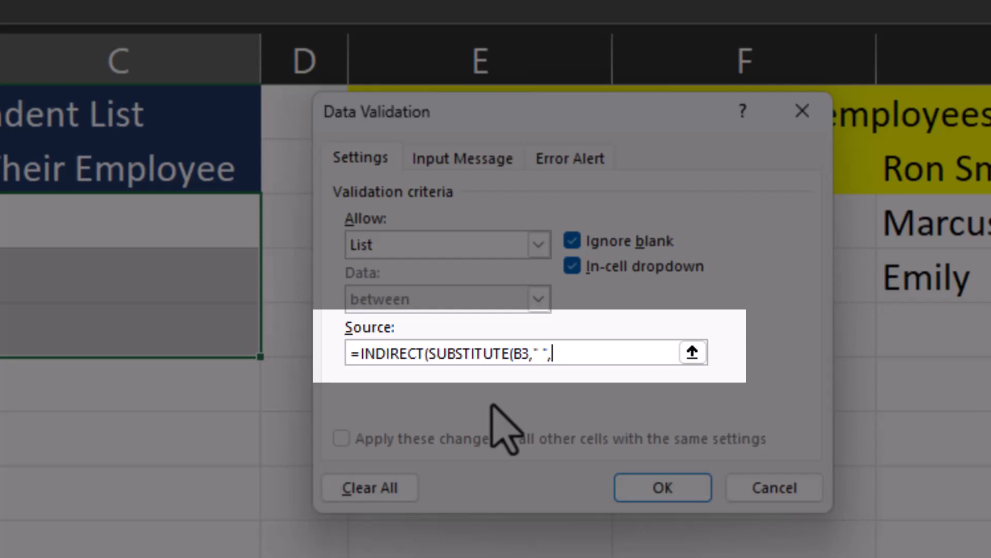
text("")
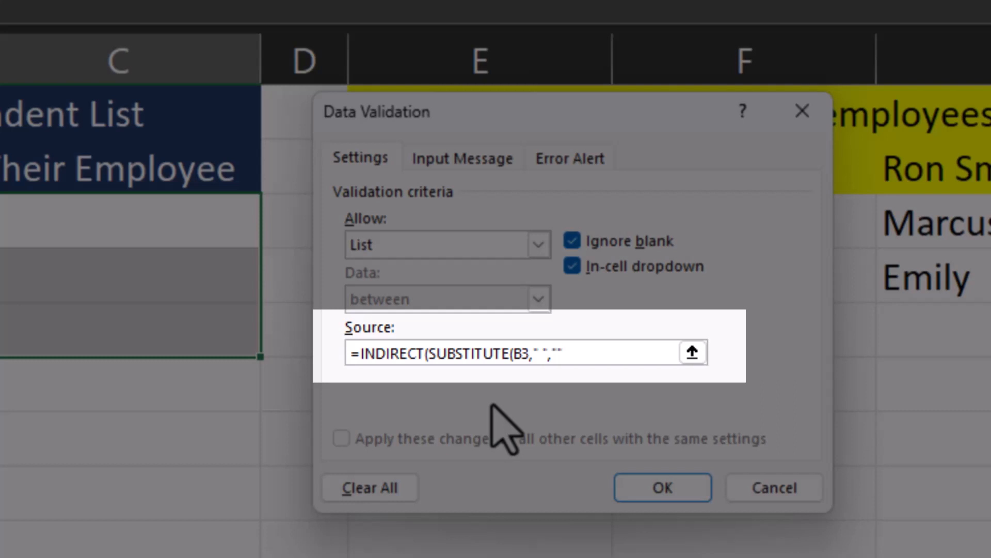
text())
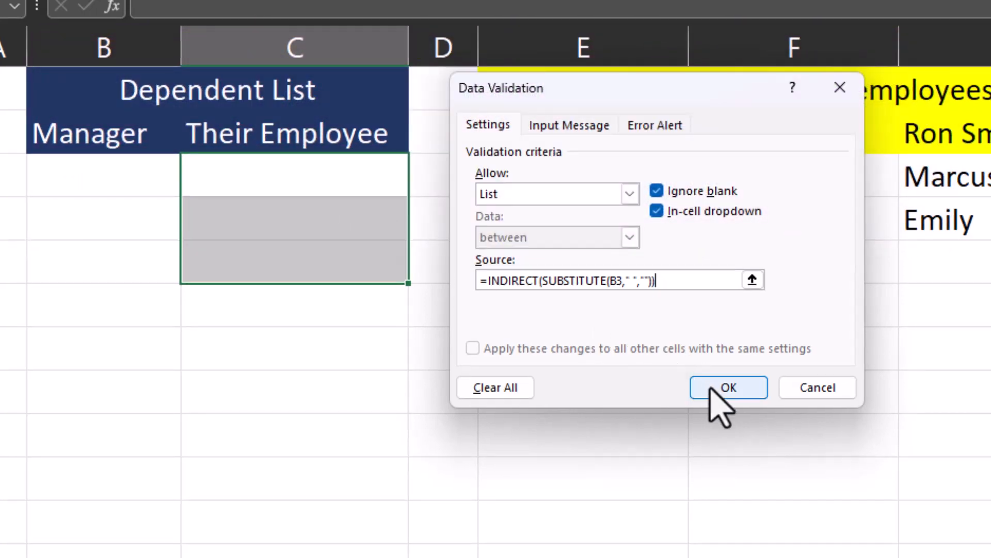
click(729, 387)
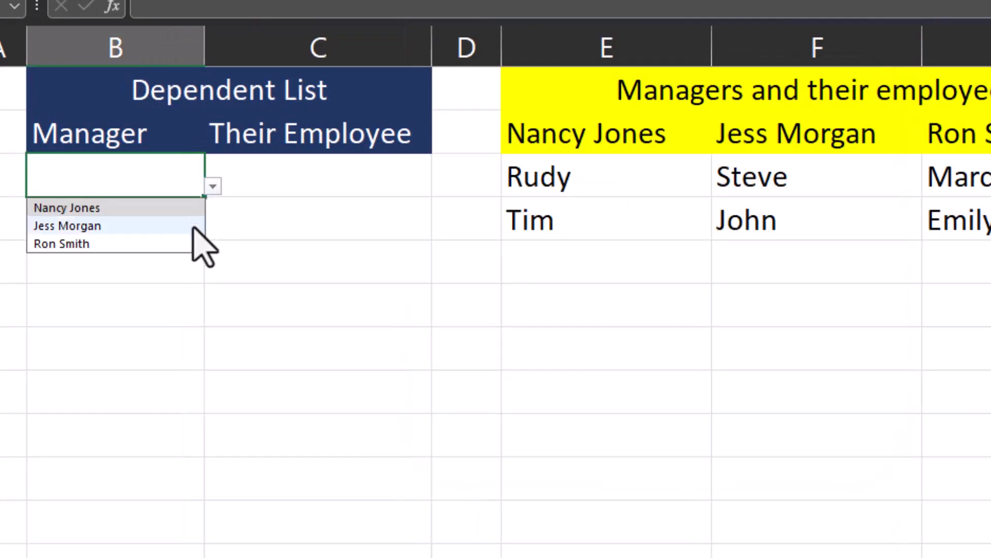
click(67, 225)
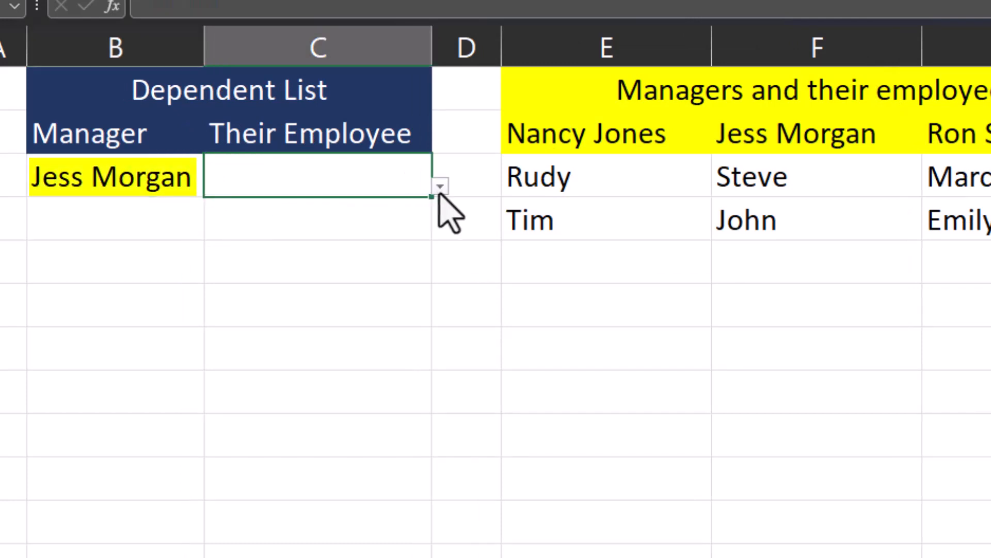
click(441, 187)
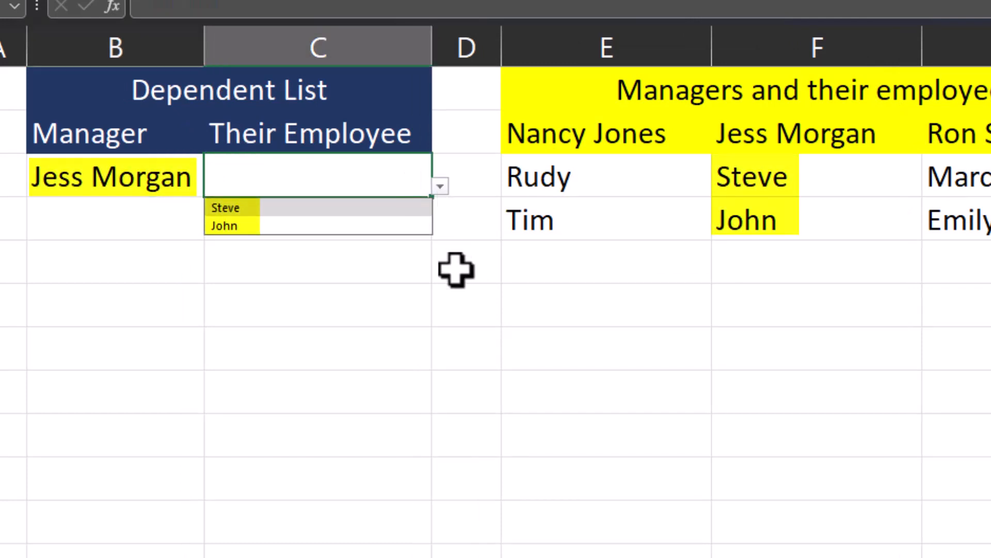
click(462, 267)
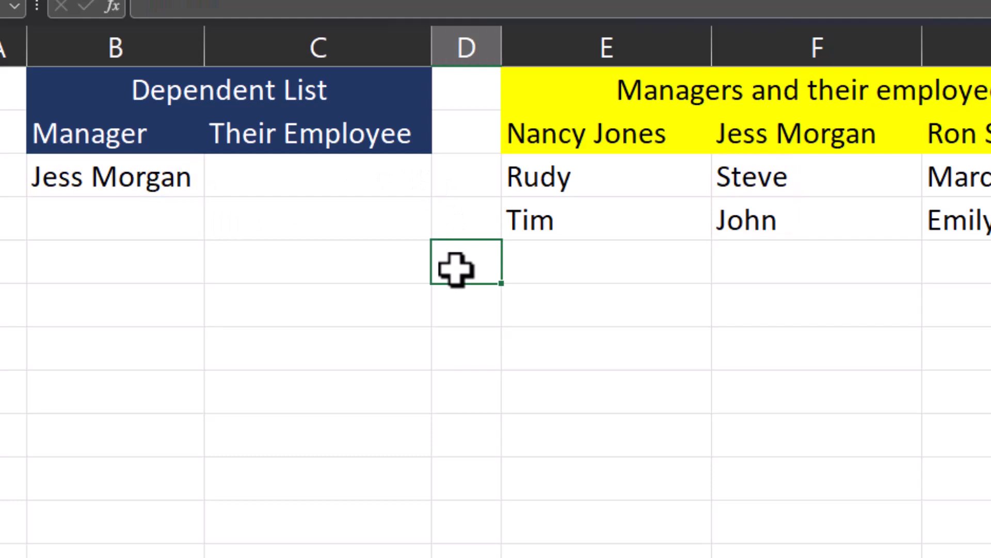